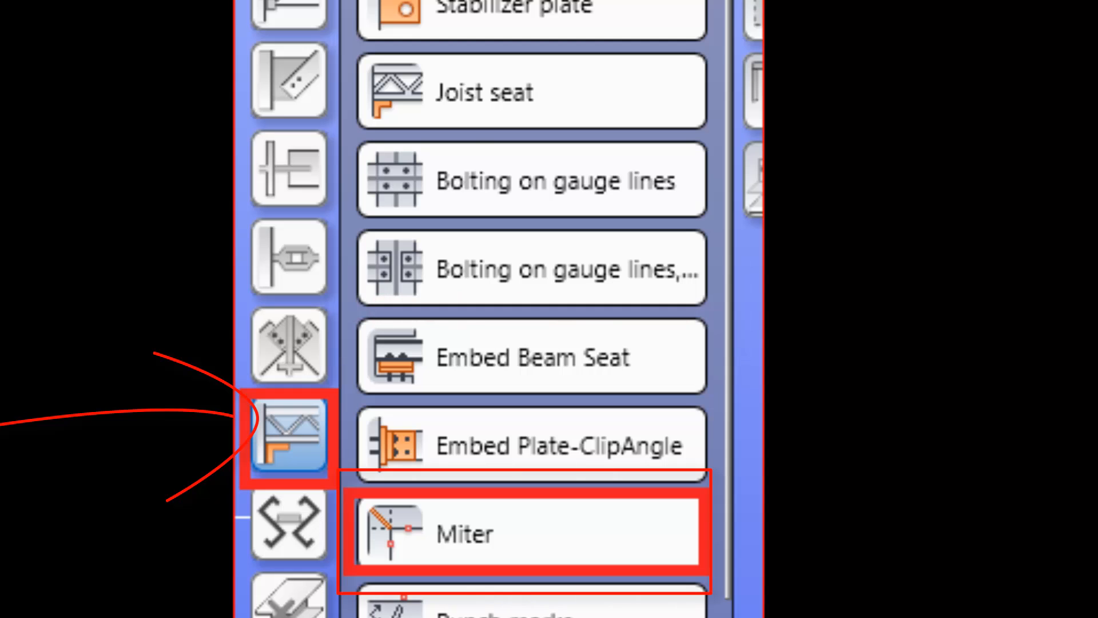
Step: Show the Miscellaneous connections and scroll down to the Miter entry
click(287, 437)
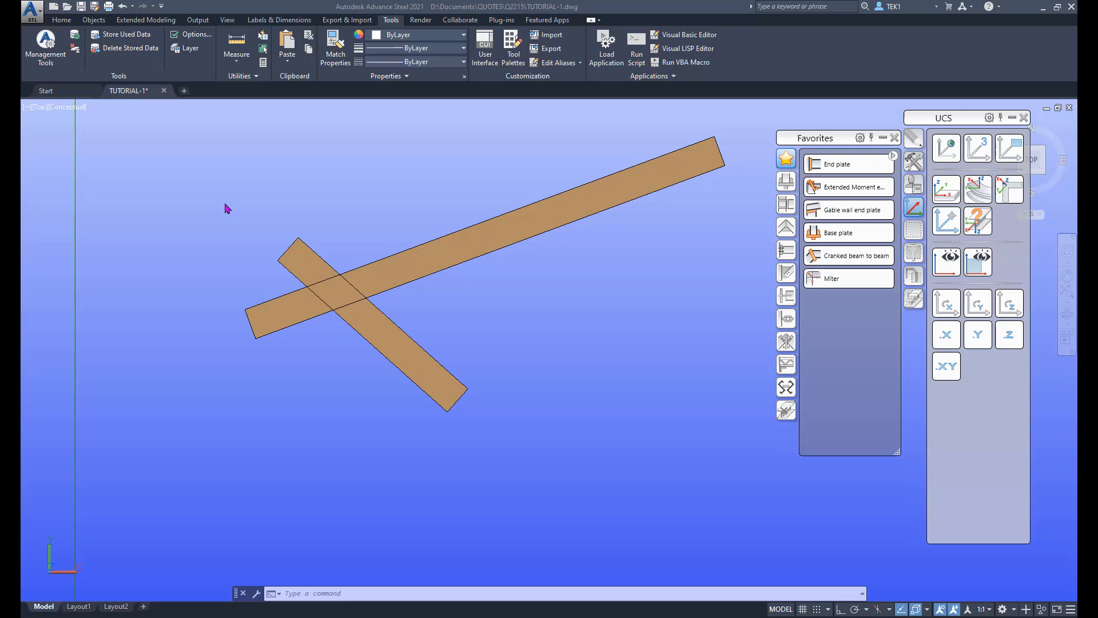
mouse_move(567, 340)
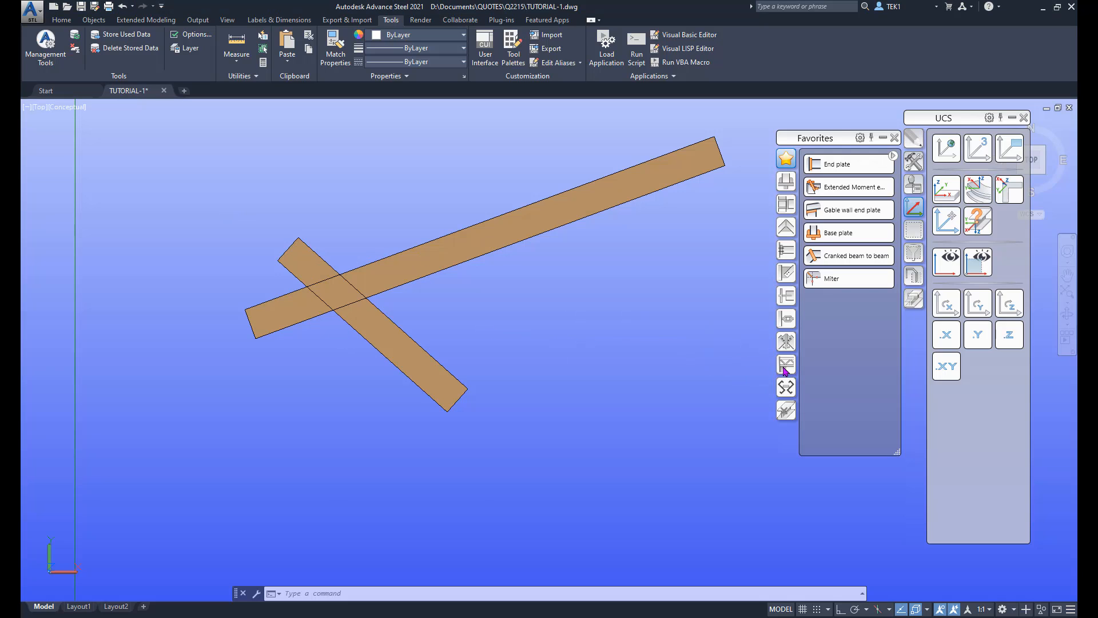
click(786, 365)
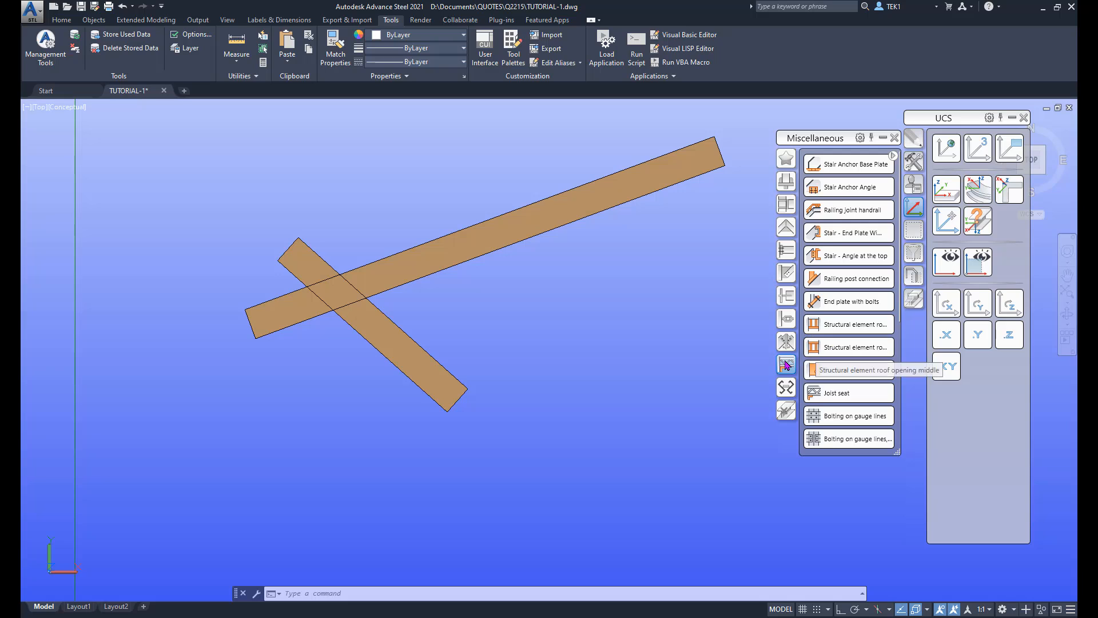
scroll(down, 3)
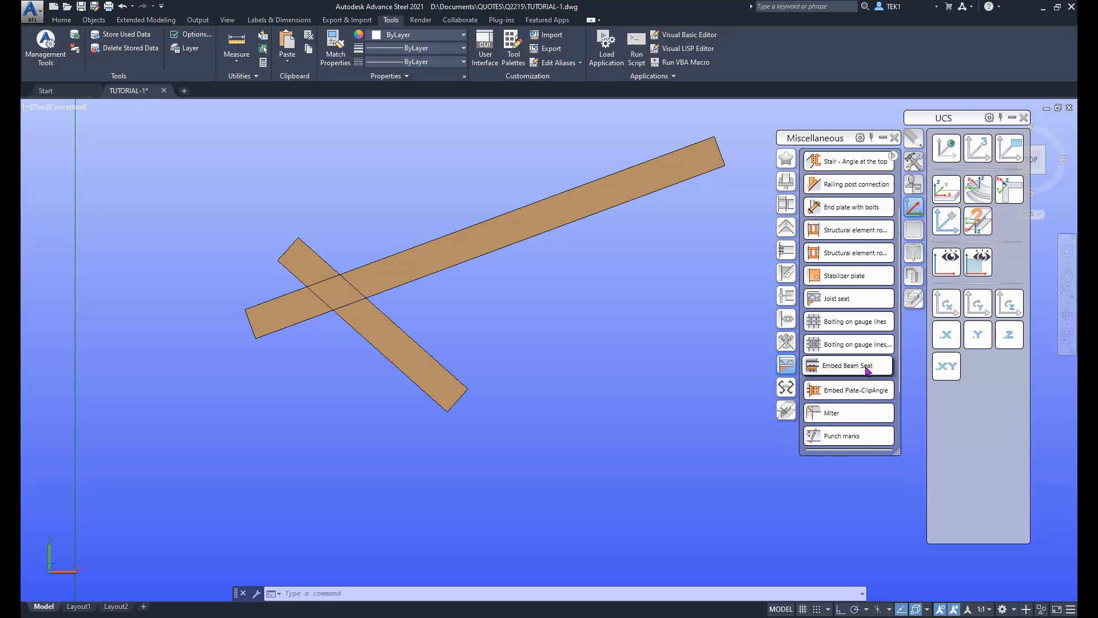
mouse_move(839, 412)
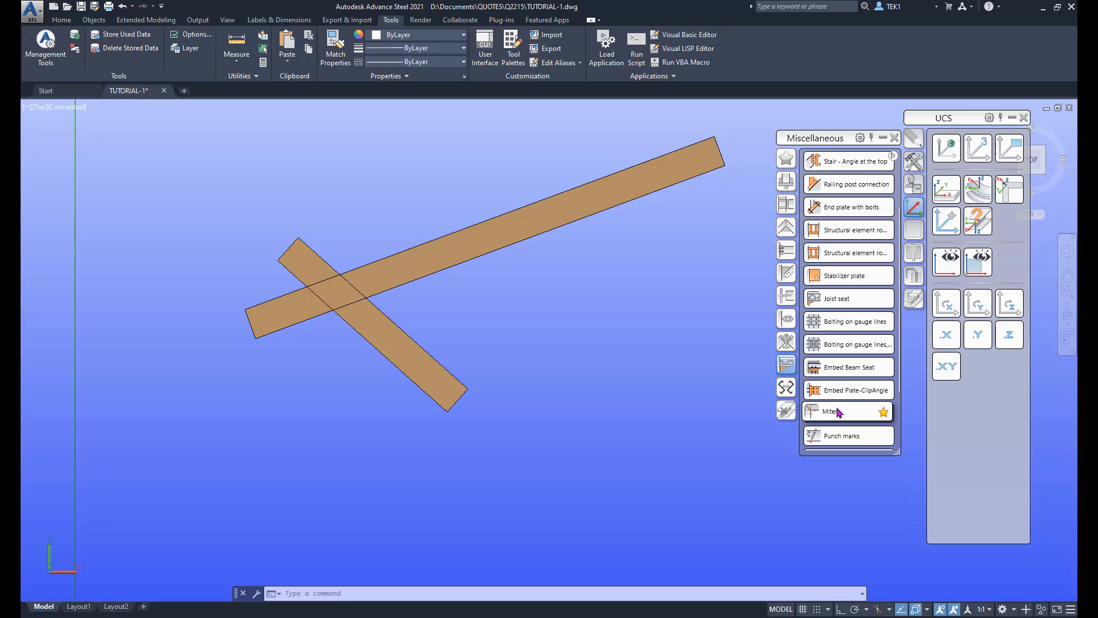
Step: Create a Miter connection between the two crossing beams, picking the beam from overlapping objects
click(831, 412)
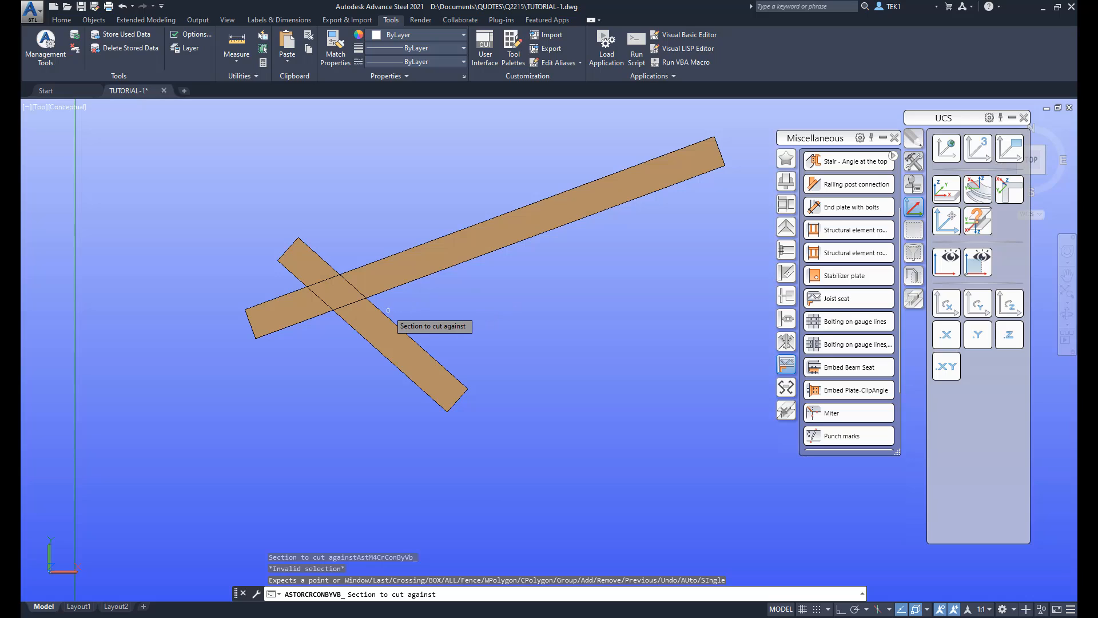
click(351, 330)
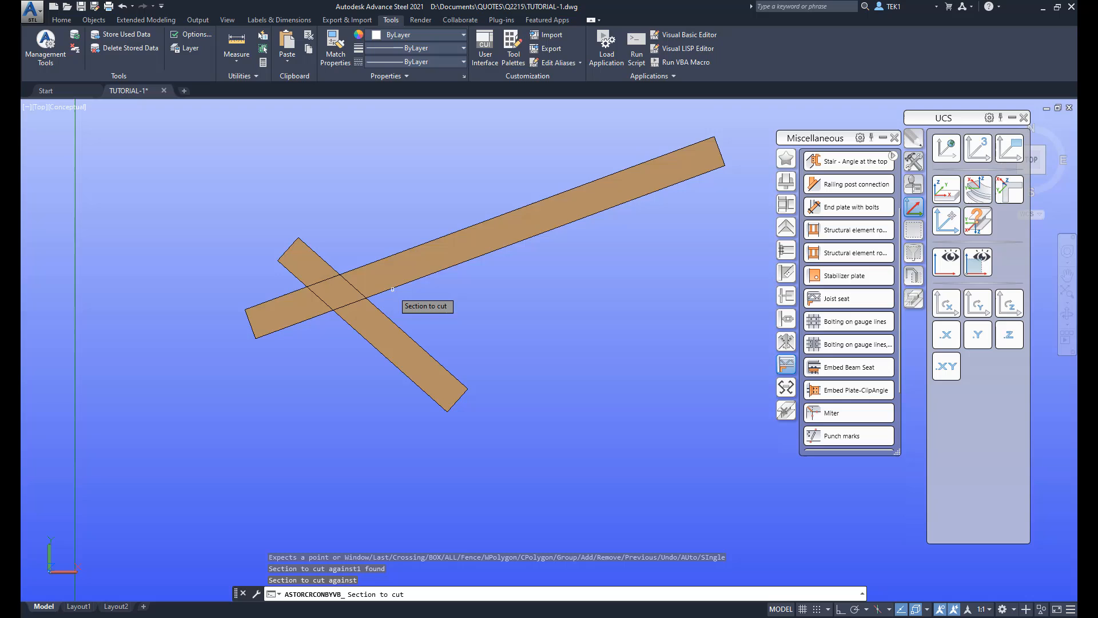
click(392, 288)
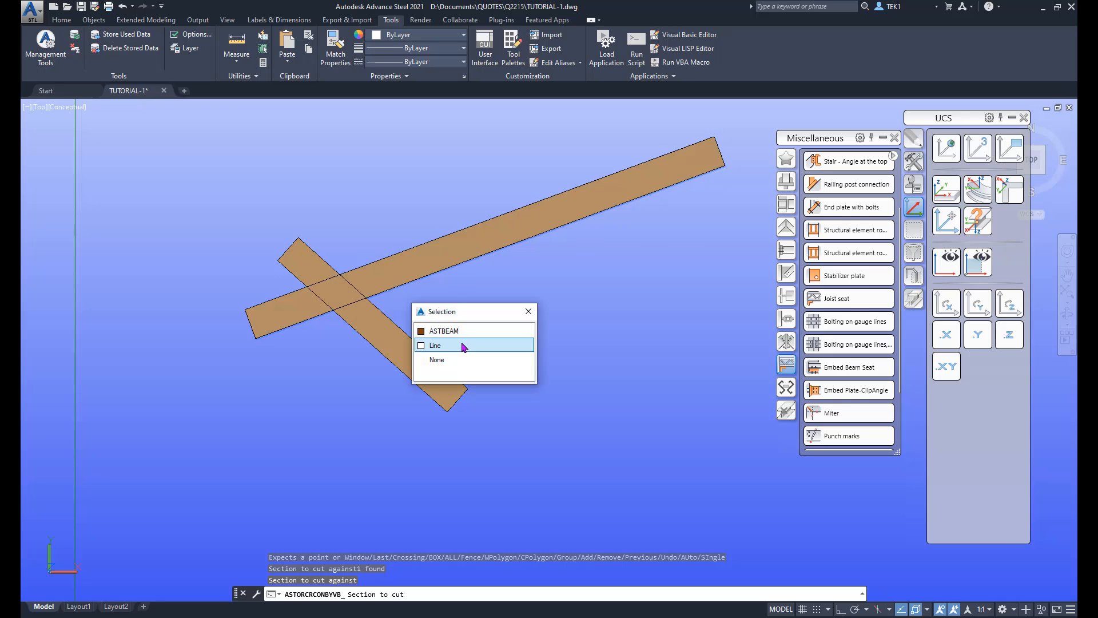
click(434, 346)
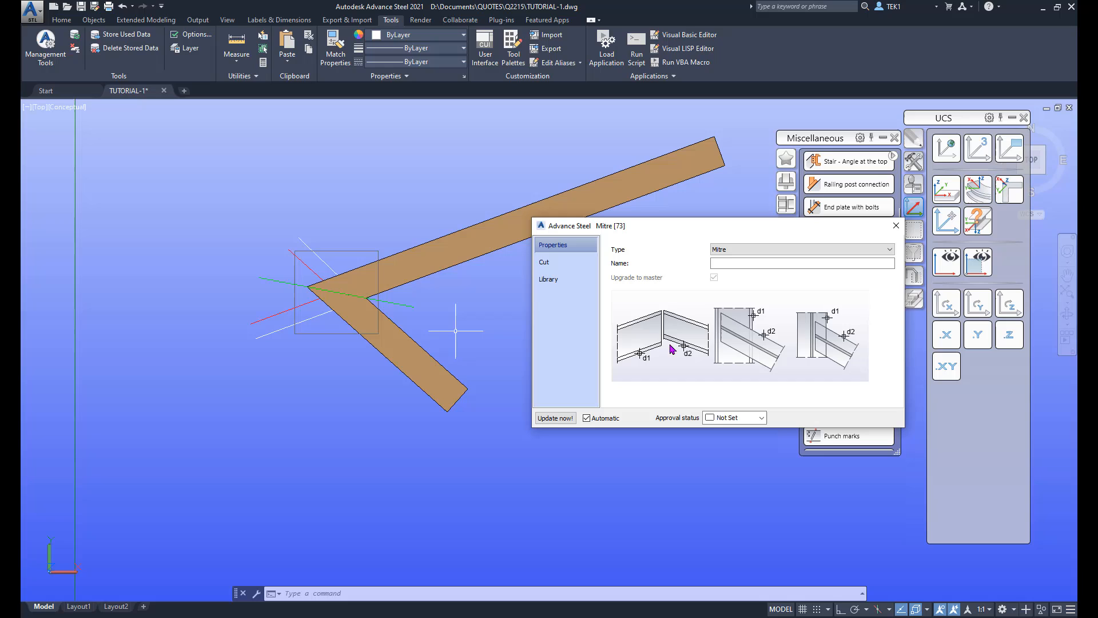
Step: Set the mitre cut to Bisecting line with Create weld, and update
click(544, 261)
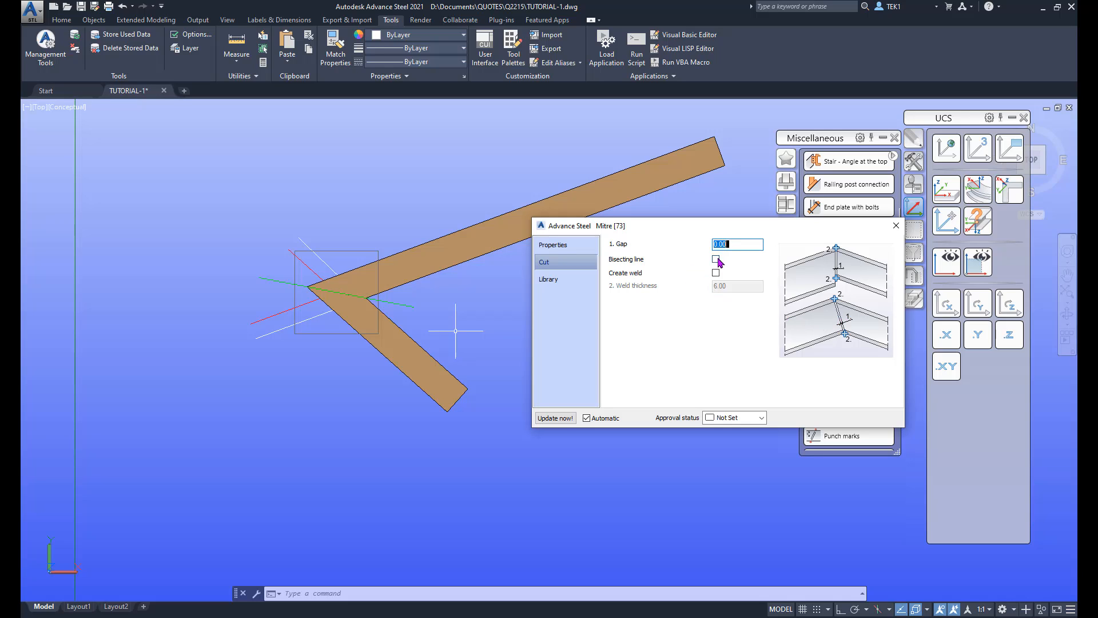
click(715, 259)
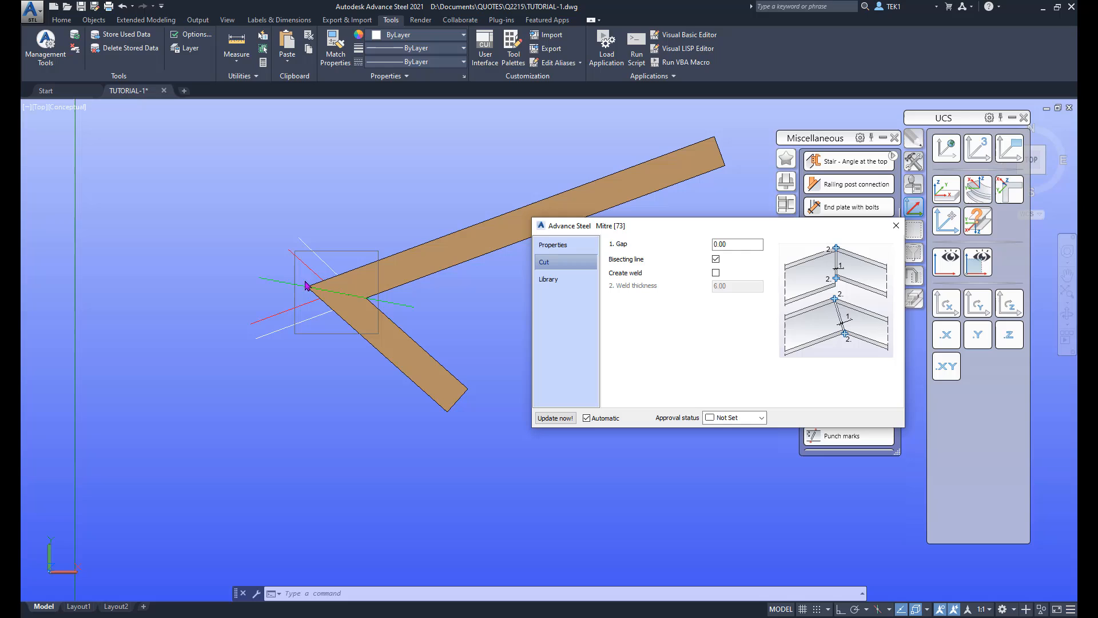
mouse_move(637, 311)
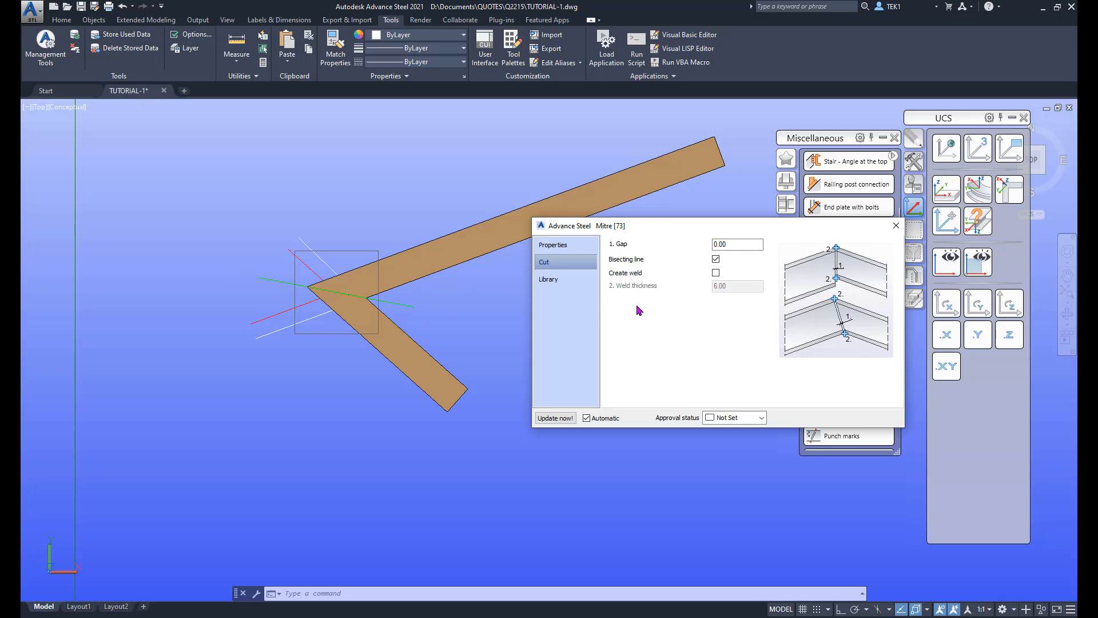
click(715, 272)
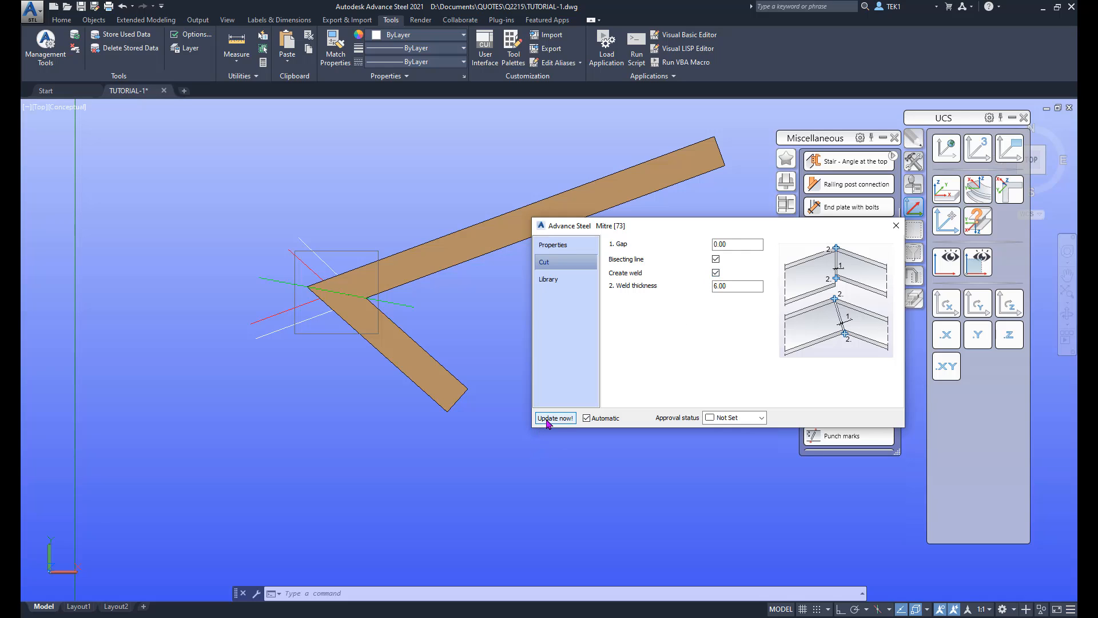
click(555, 418)
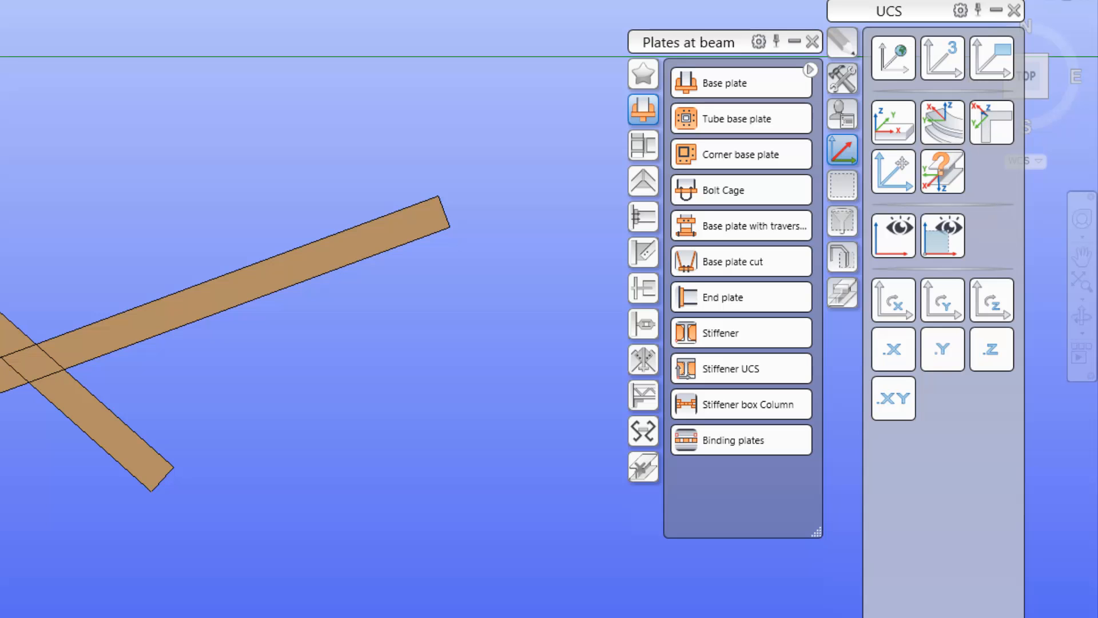
mouse_move(657, 187)
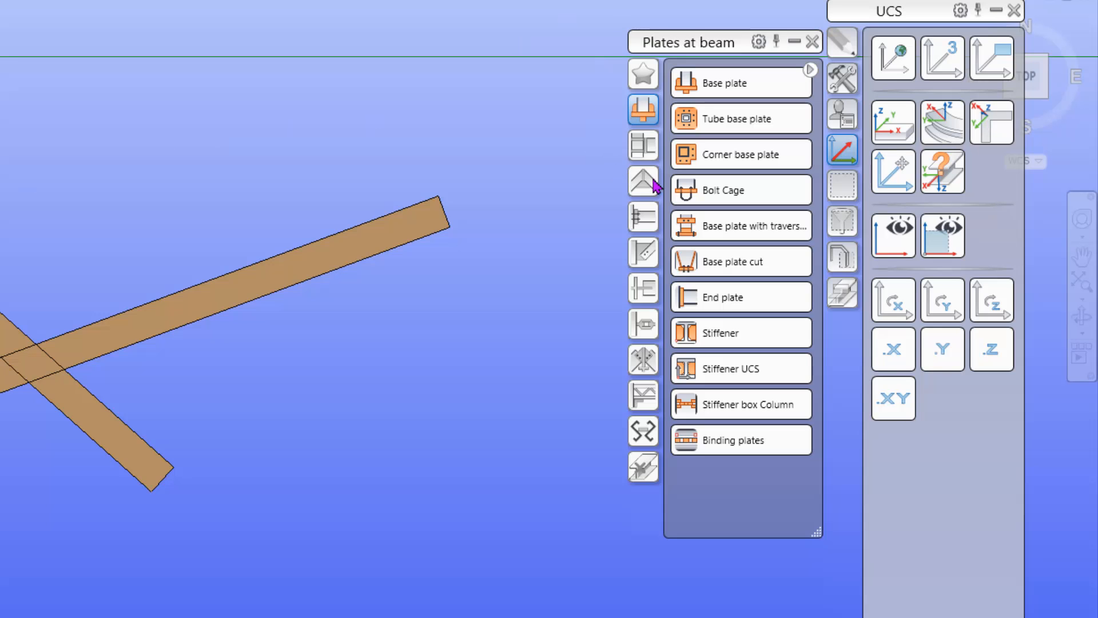
Step: Add a Cranked beam to beam connection from the Beam end to end category
click(642, 181)
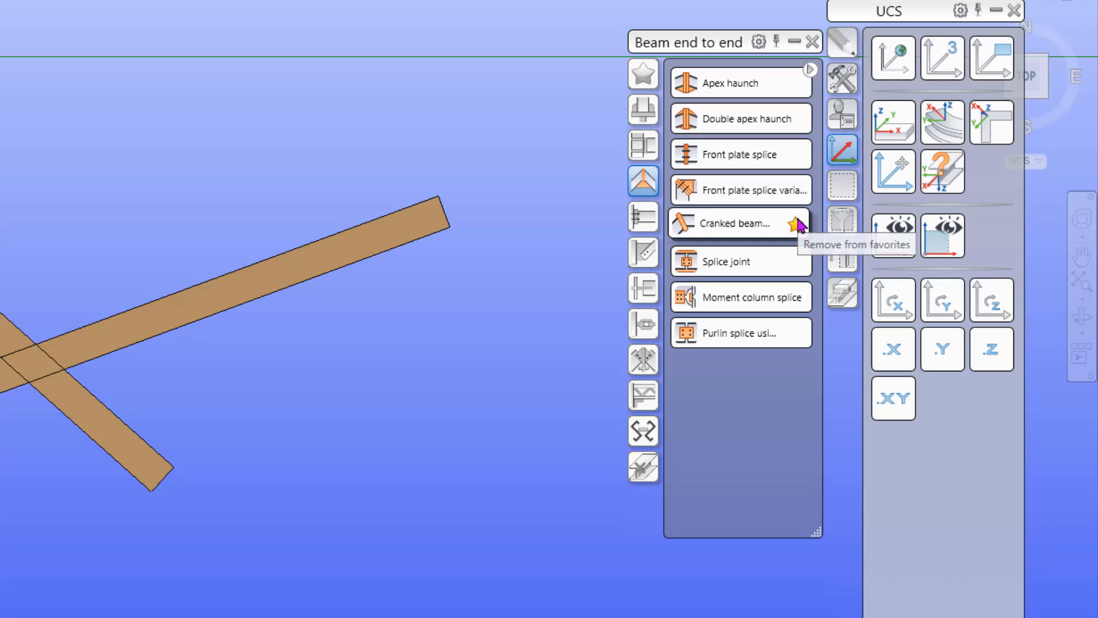
click(736, 223)
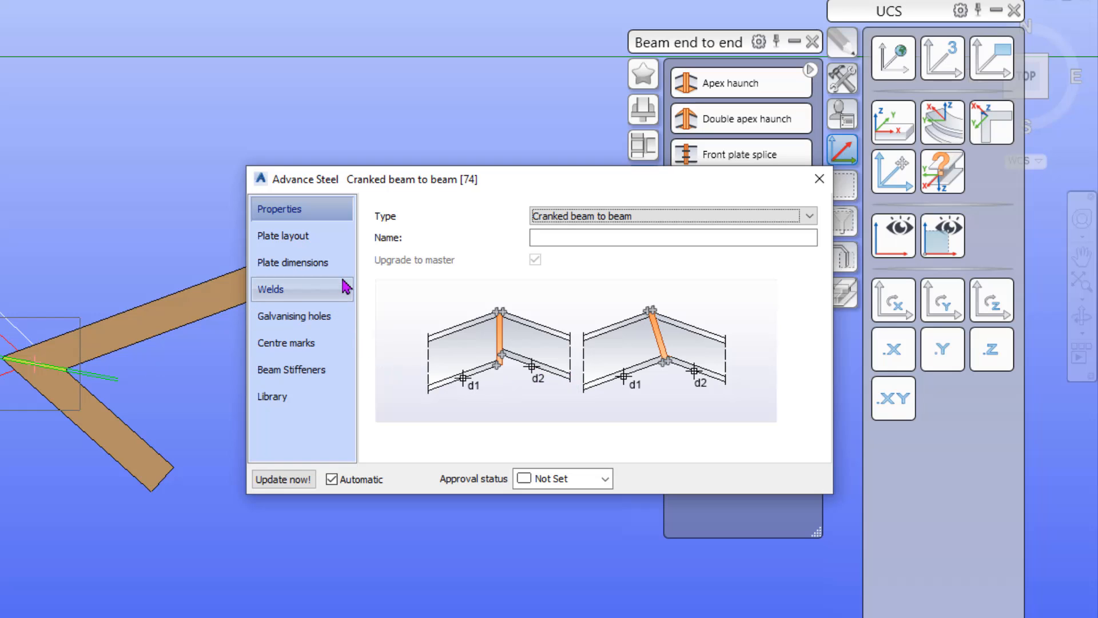
Step: Tick All around on the cranked joint's Welds page
click(283, 235)
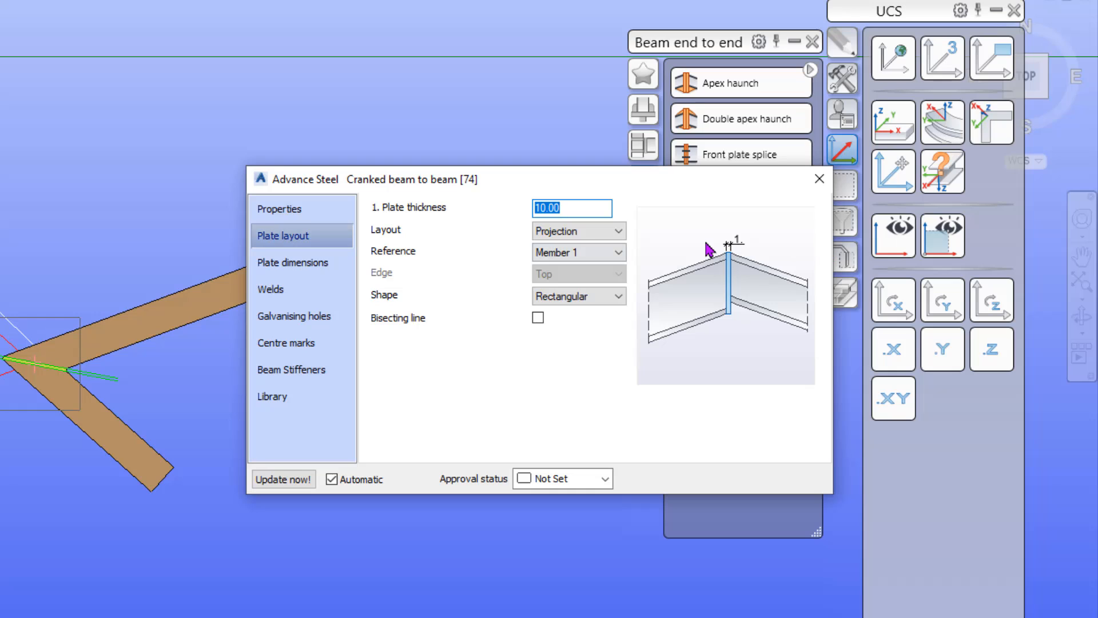
mouse_move(497, 241)
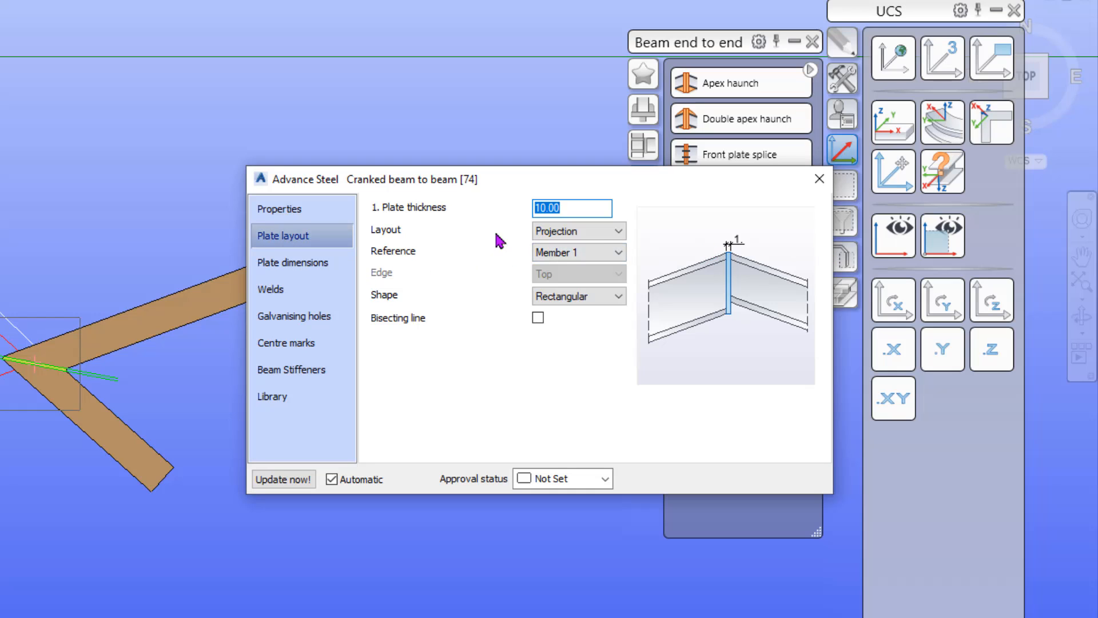
click(578, 231)
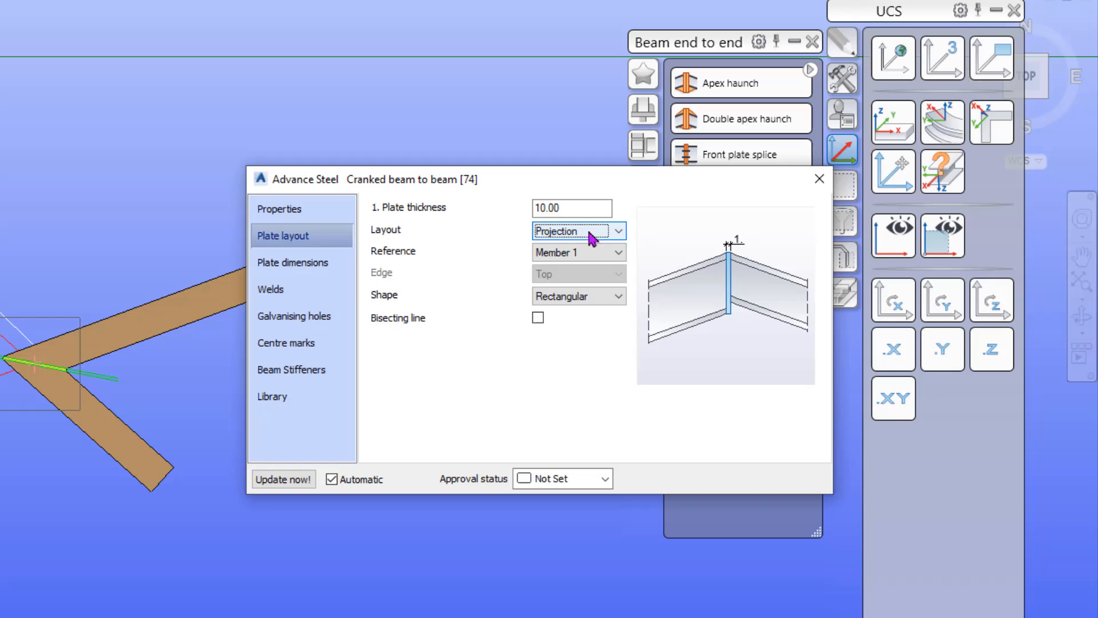
click(302, 288)
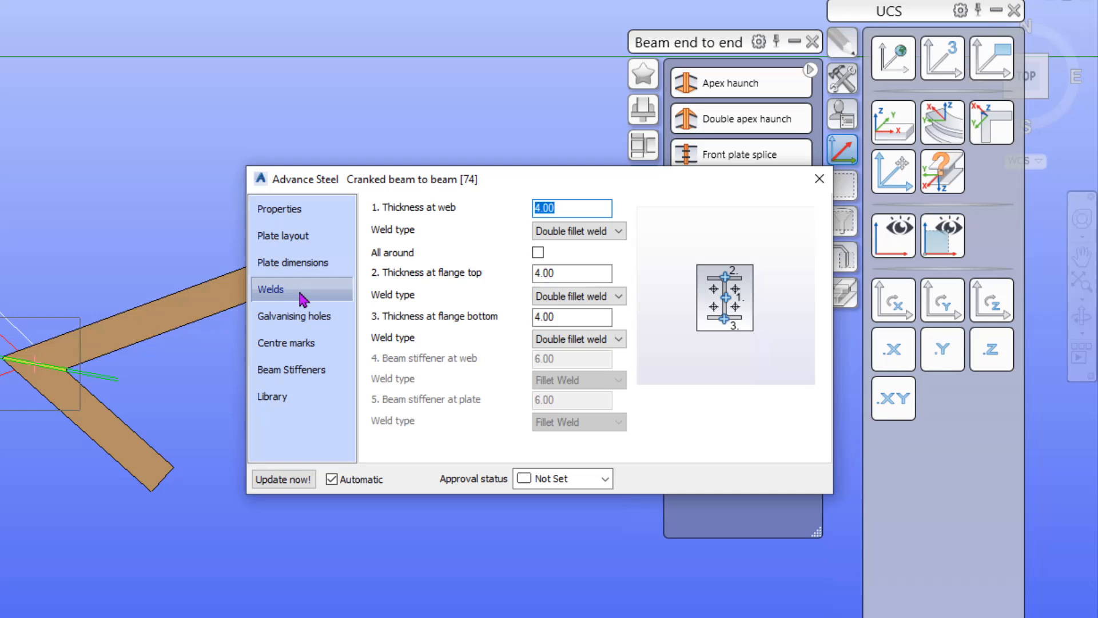
click(537, 253)
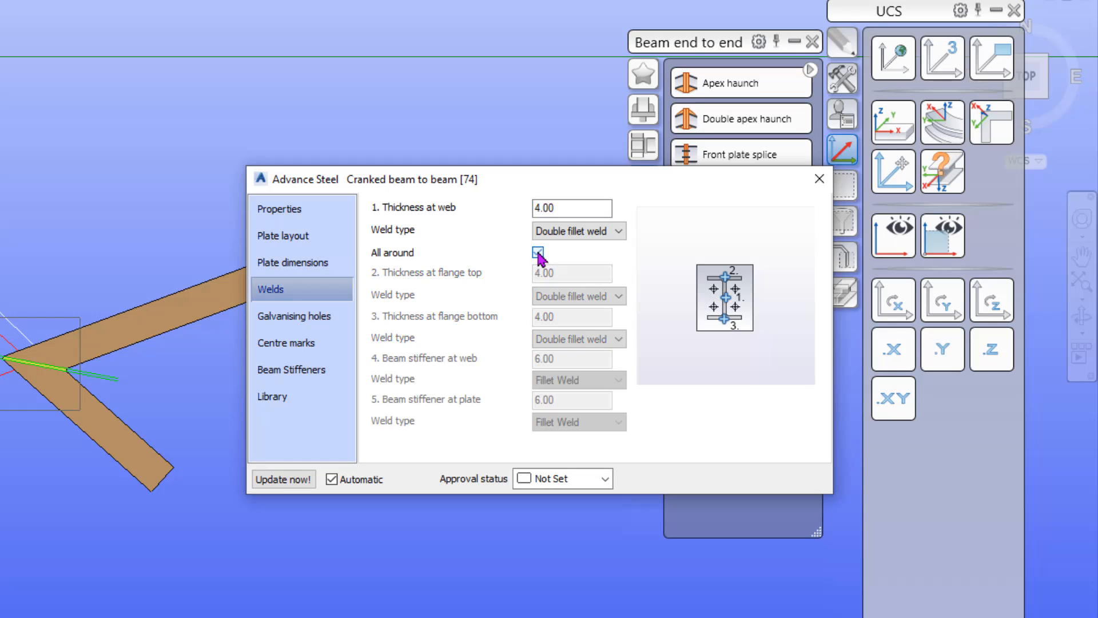
Step: Update the connection with the all-around welds and close its dialog
click(538, 252)
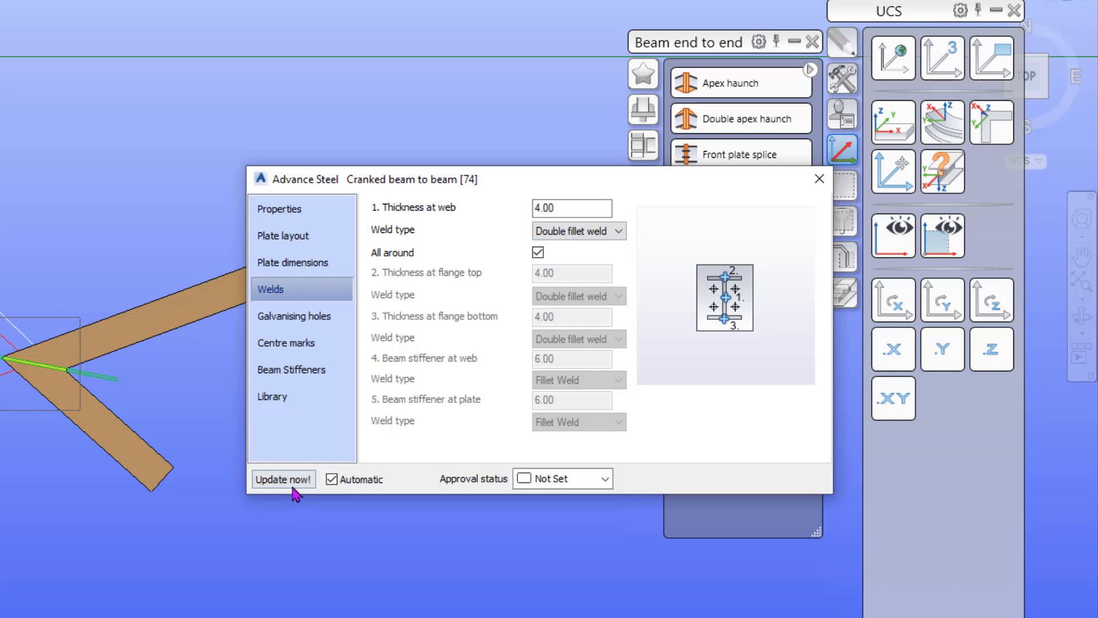
click(284, 478)
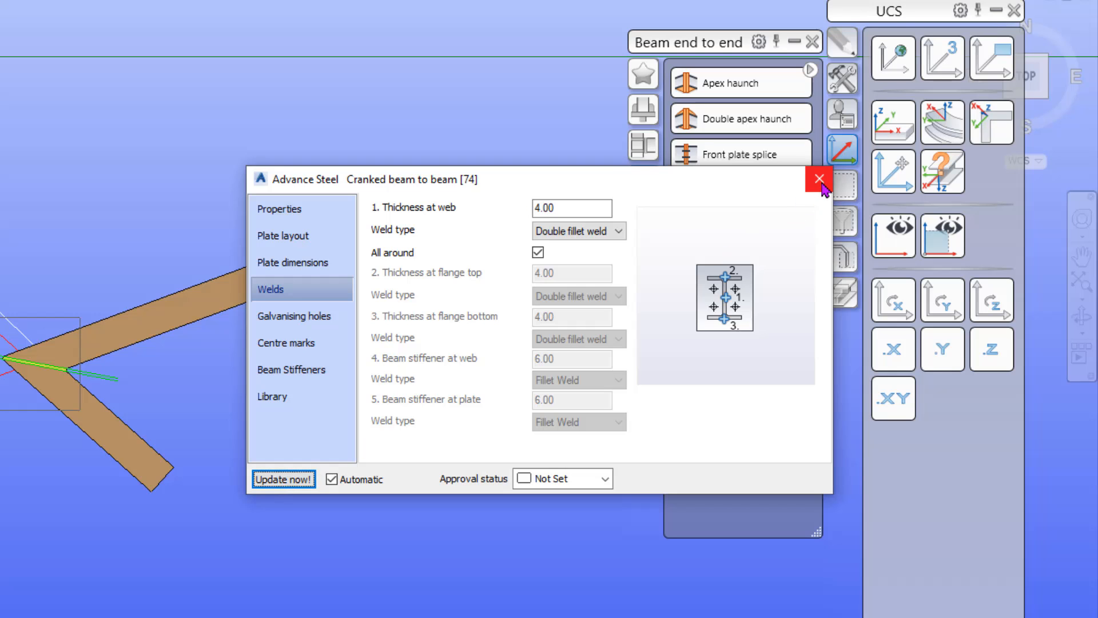
click(820, 179)
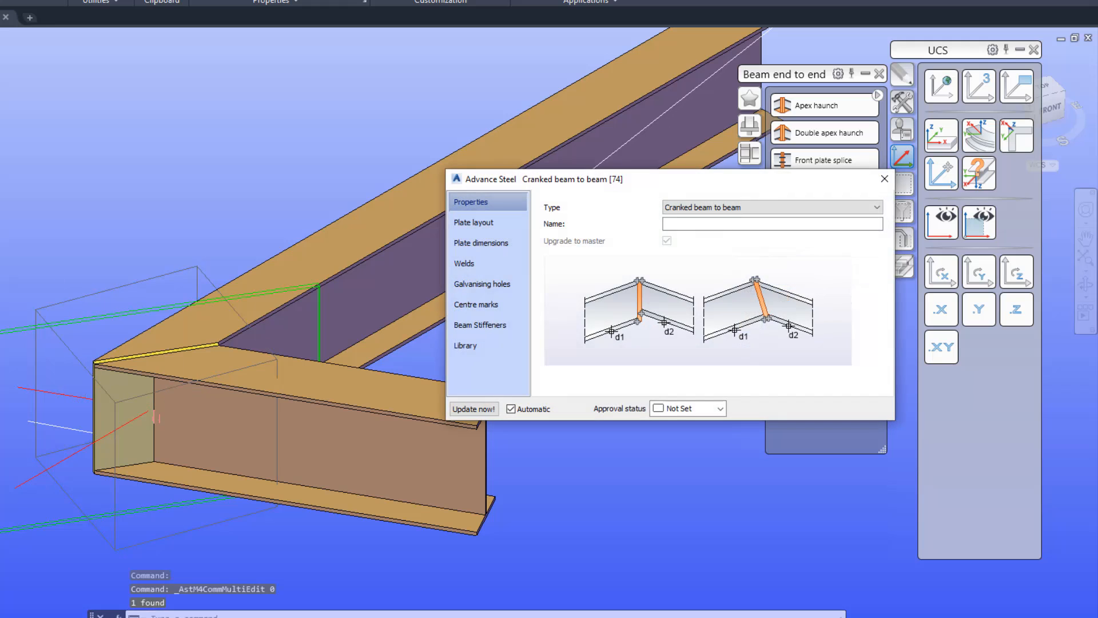
mouse_move(488, 200)
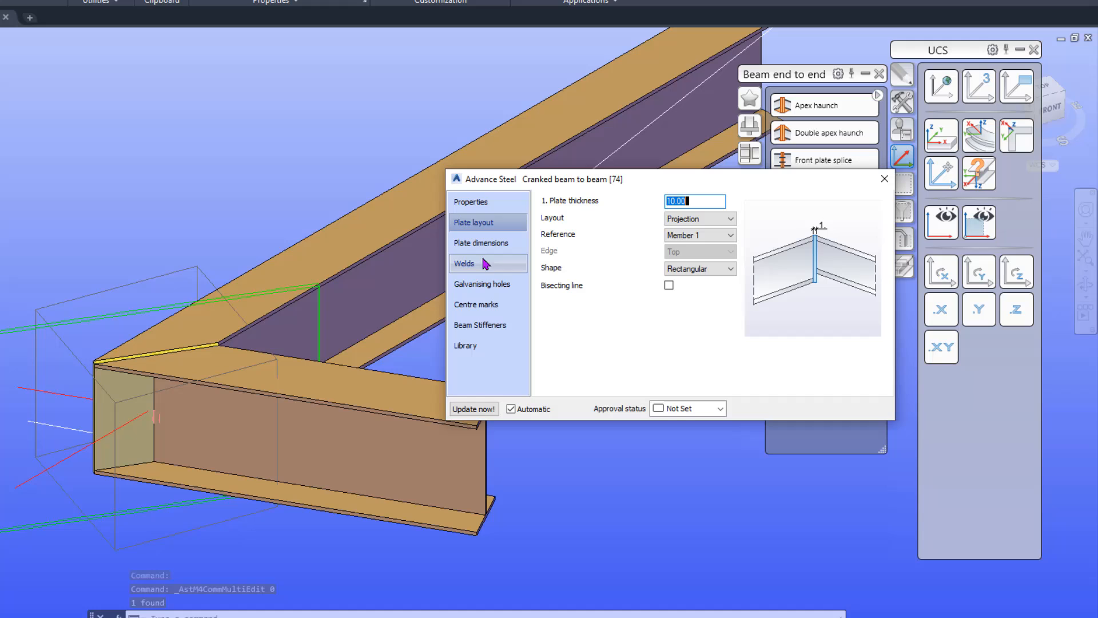
Step: Show the Plate dimensions page, with projections at 0.00
click(481, 243)
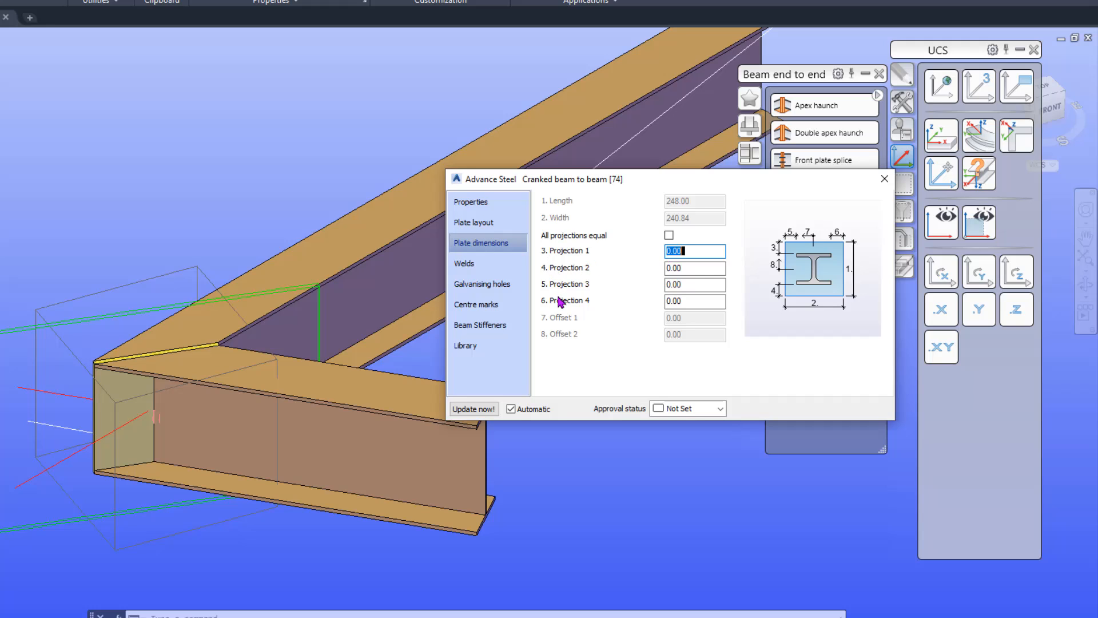
mouse_move(821, 234)
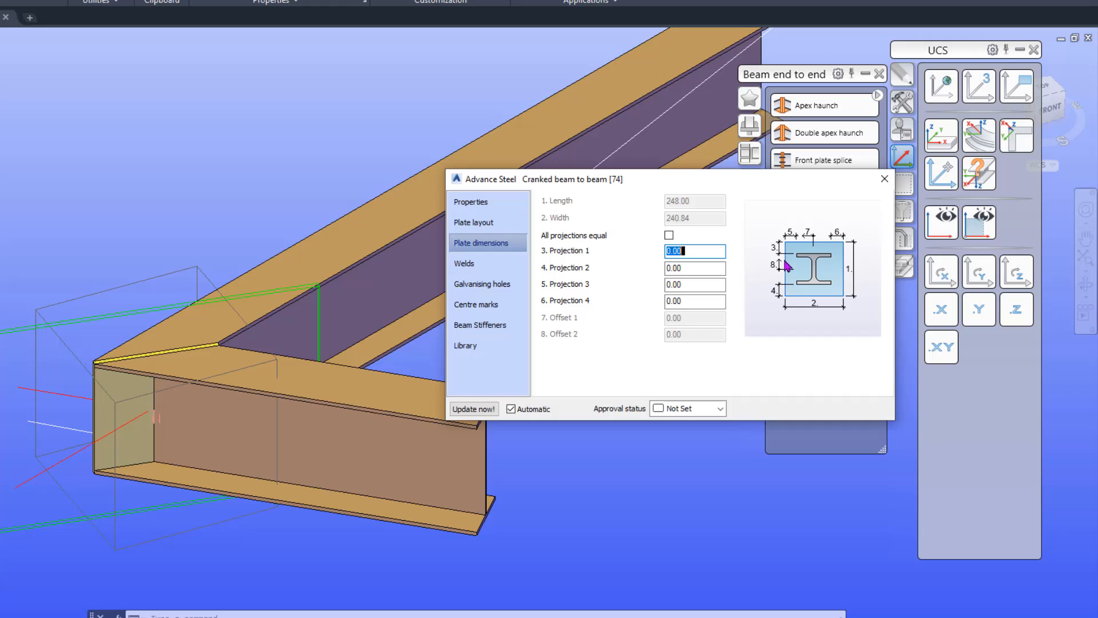
mouse_move(576, 381)
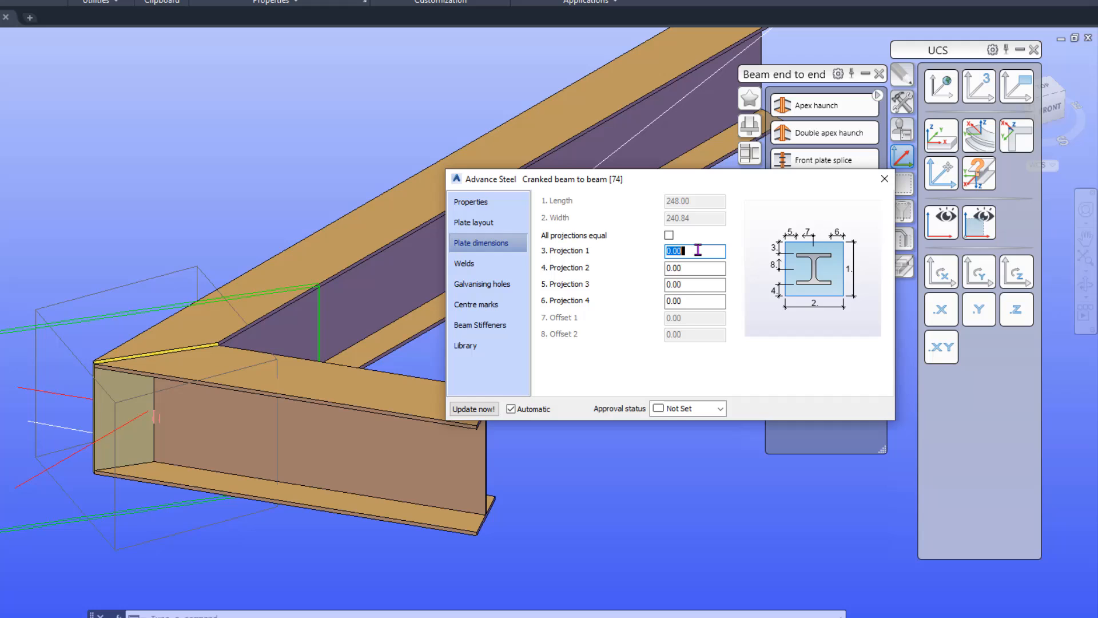
Step: Set all four end-plate projections to 10 and update the plate
text(10)
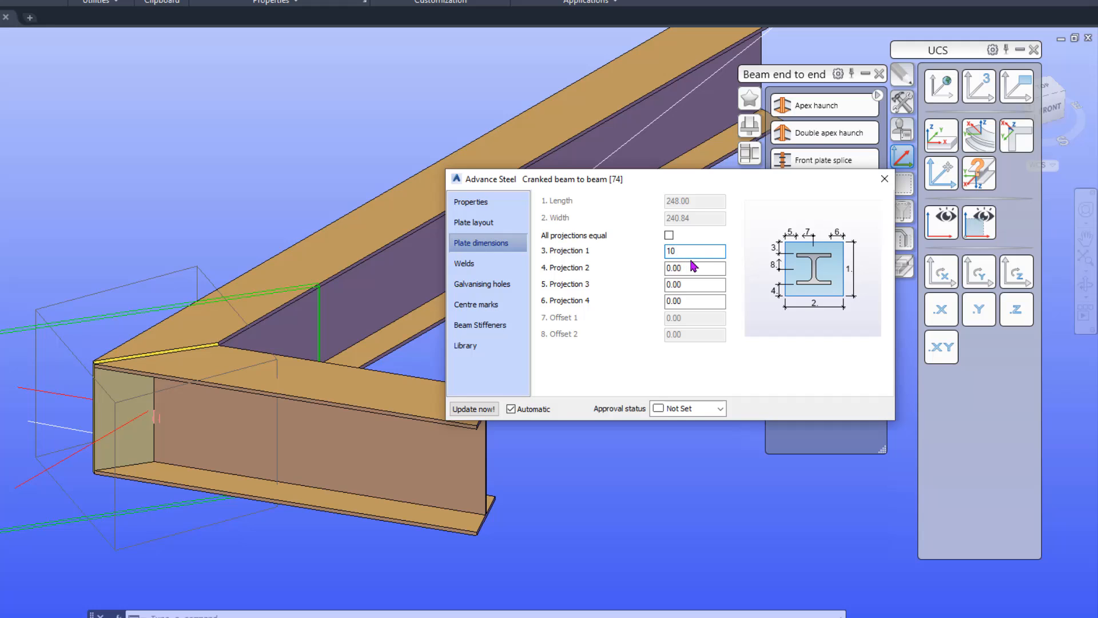
triple_click(694, 251)
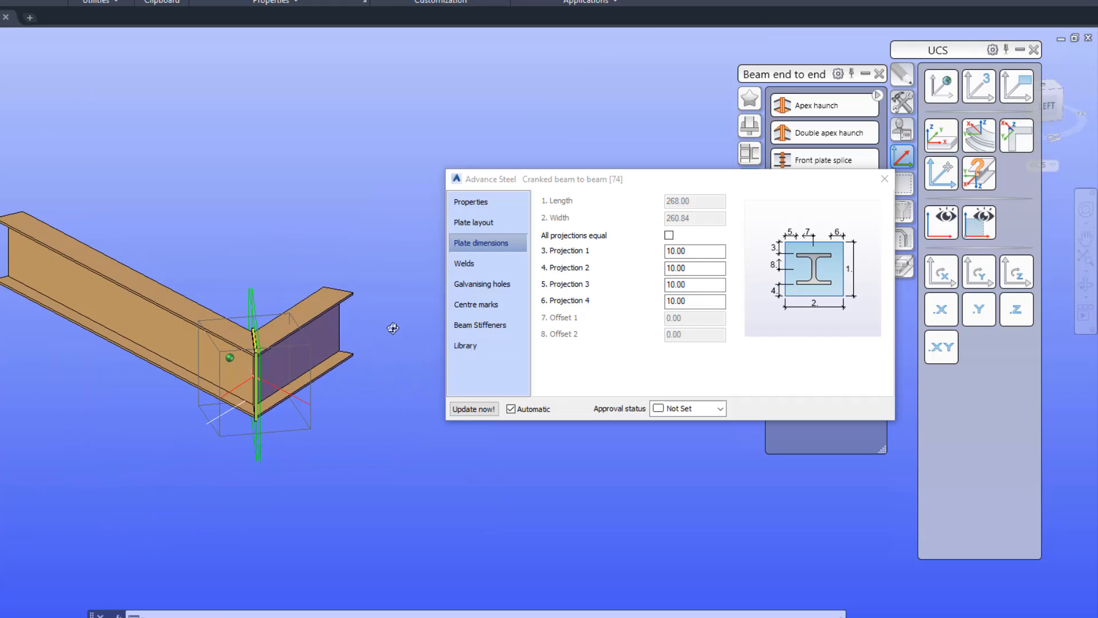
click(473, 409)
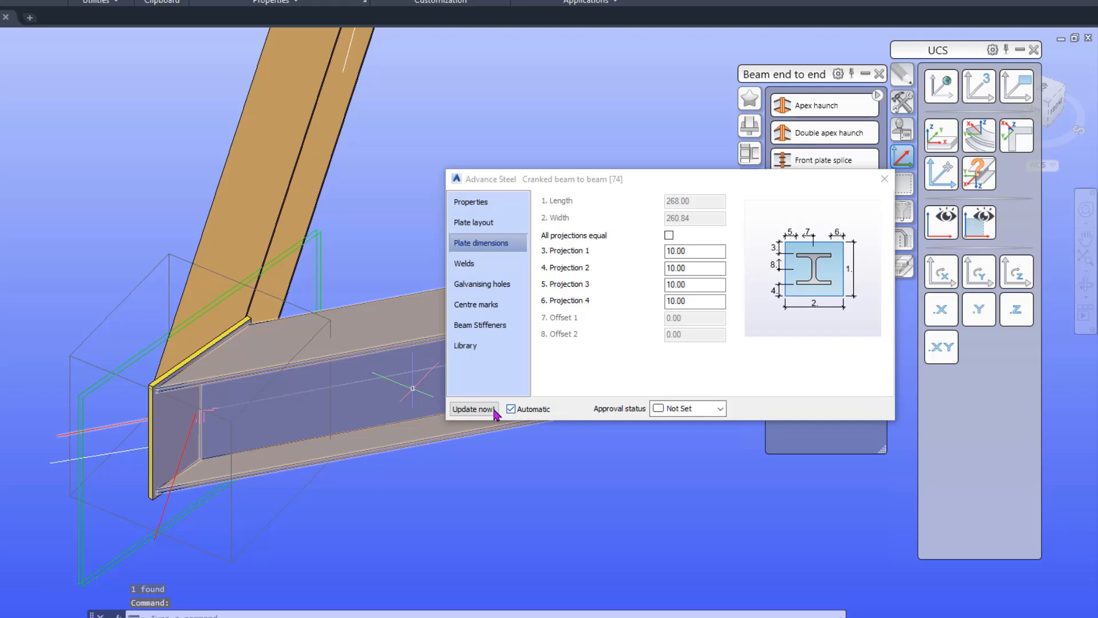
click(473, 409)
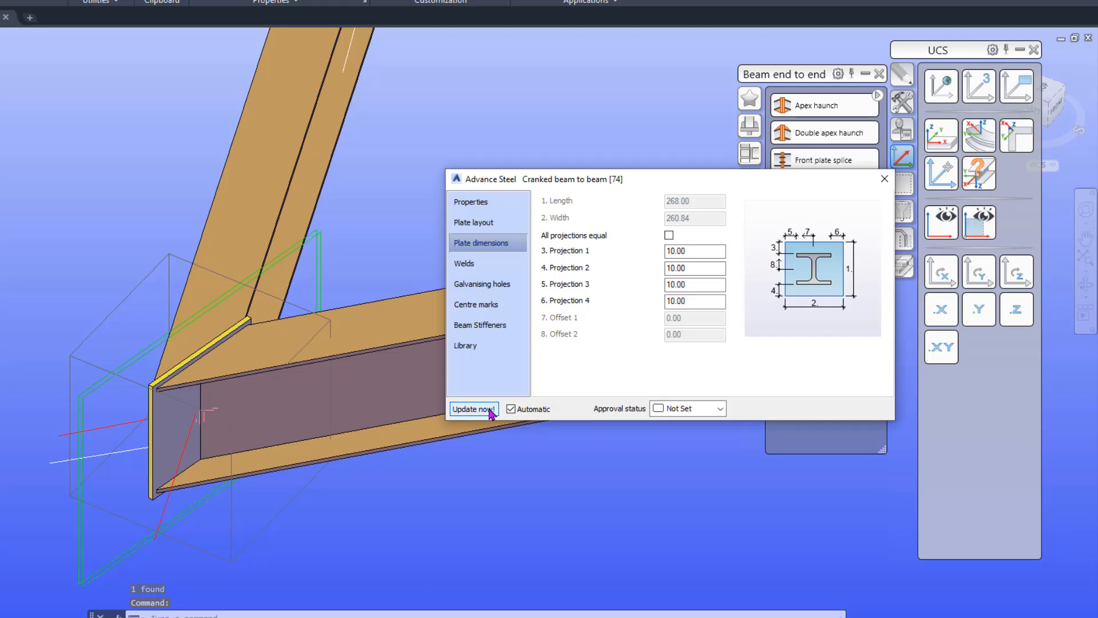
click(474, 408)
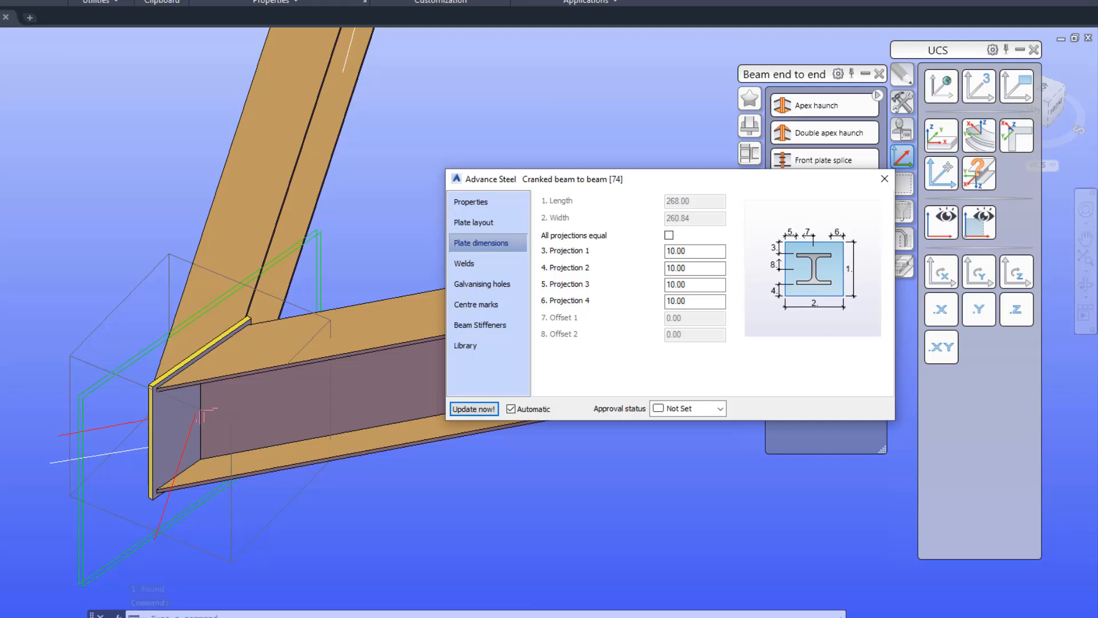